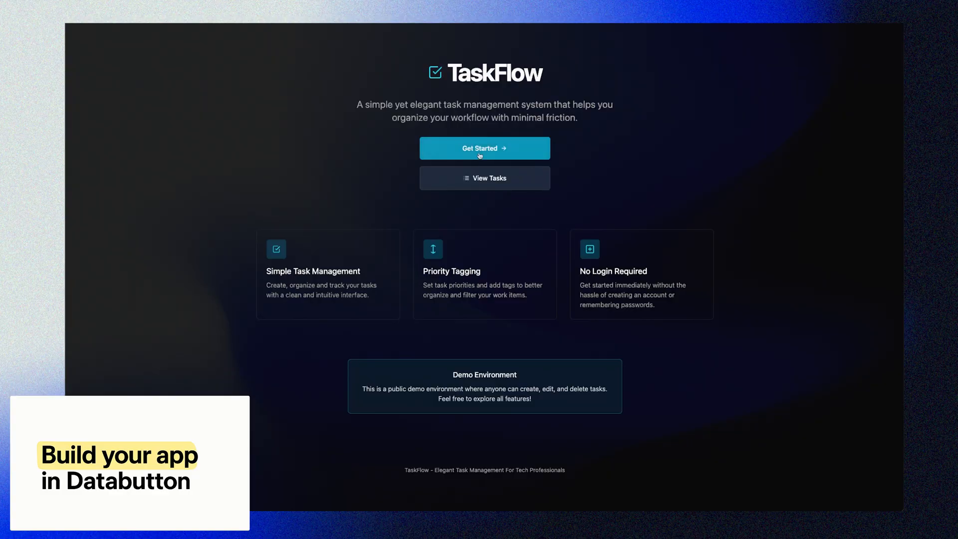
# Open the TaskFlow Tasks board from the landing page's Get Started button.
pyautogui.click(484, 148)
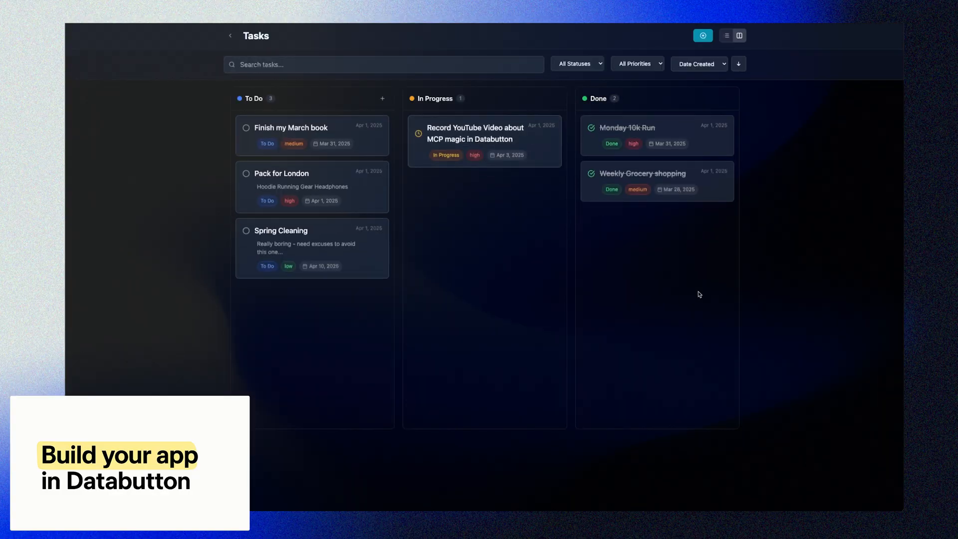
pyautogui.moveTo(302, 156)
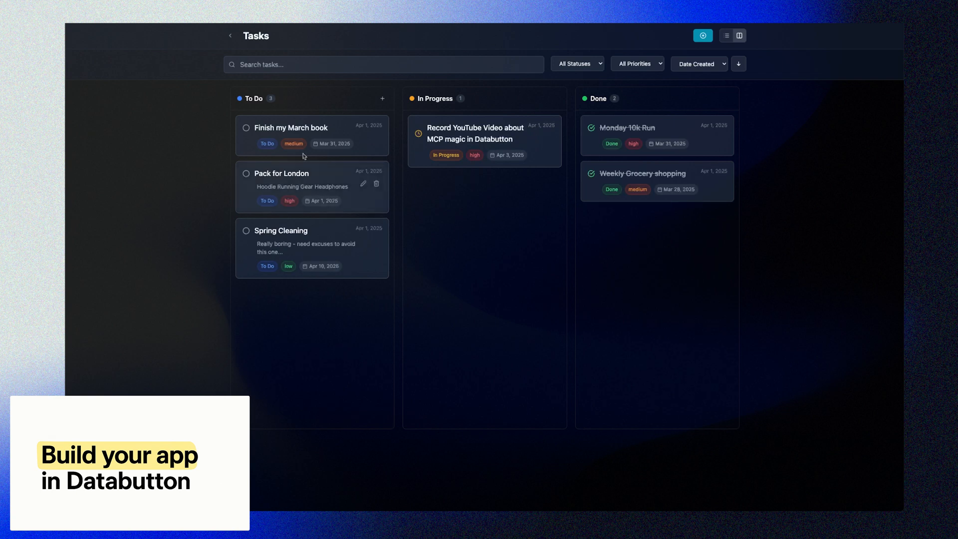
pyautogui.moveTo(669, 109)
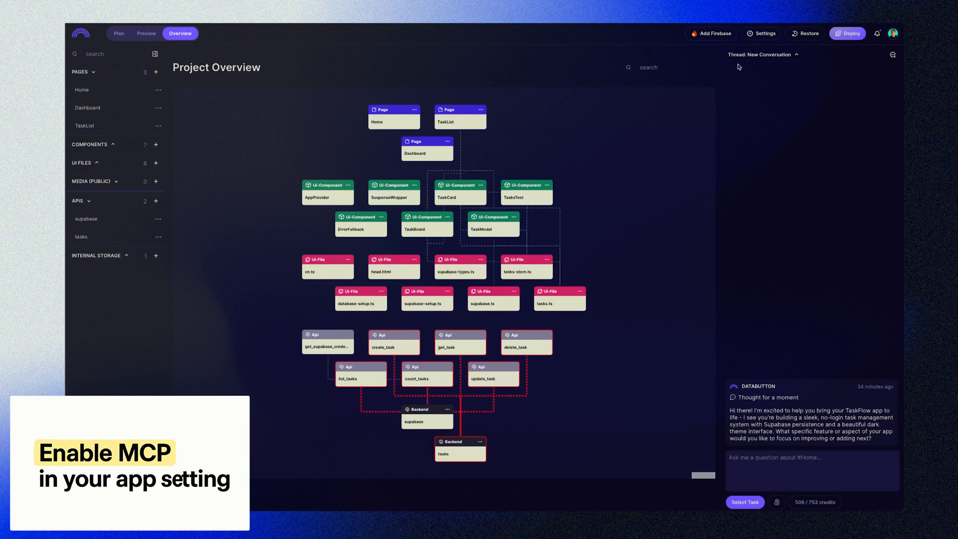
# Enable MCP in TaskFlow's Production settings to generate its MCP API key.
pyautogui.click(762, 33)
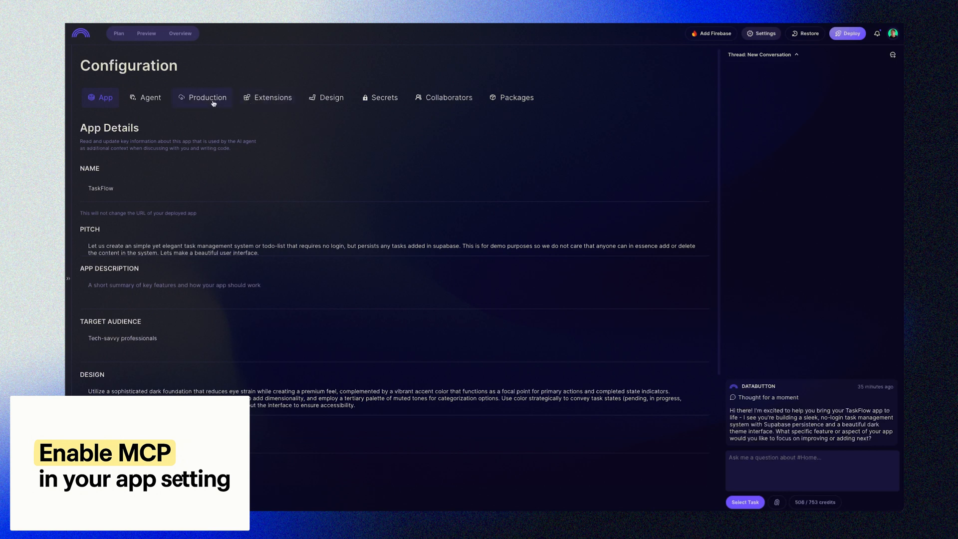
pyautogui.click(206, 97)
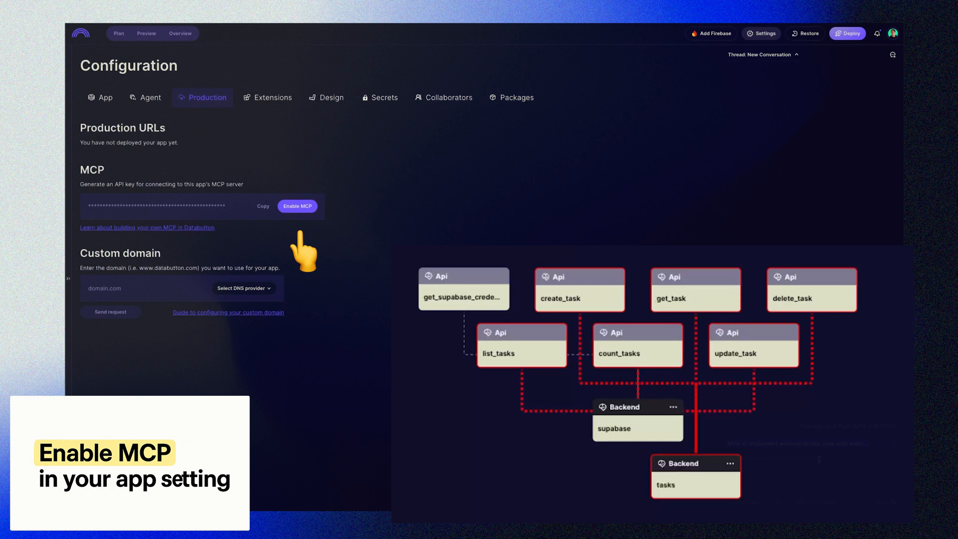
pyautogui.click(298, 206)
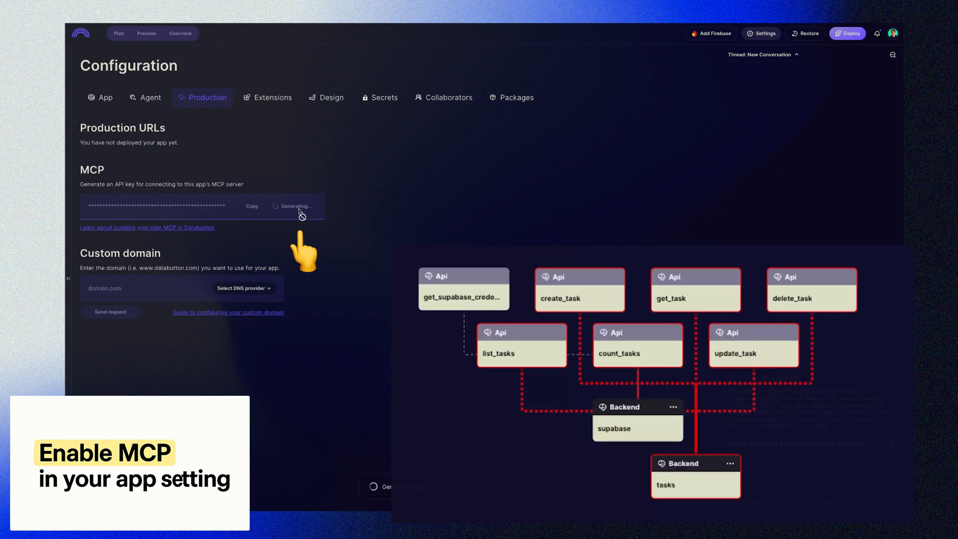
pyautogui.moveTo(364, 218)
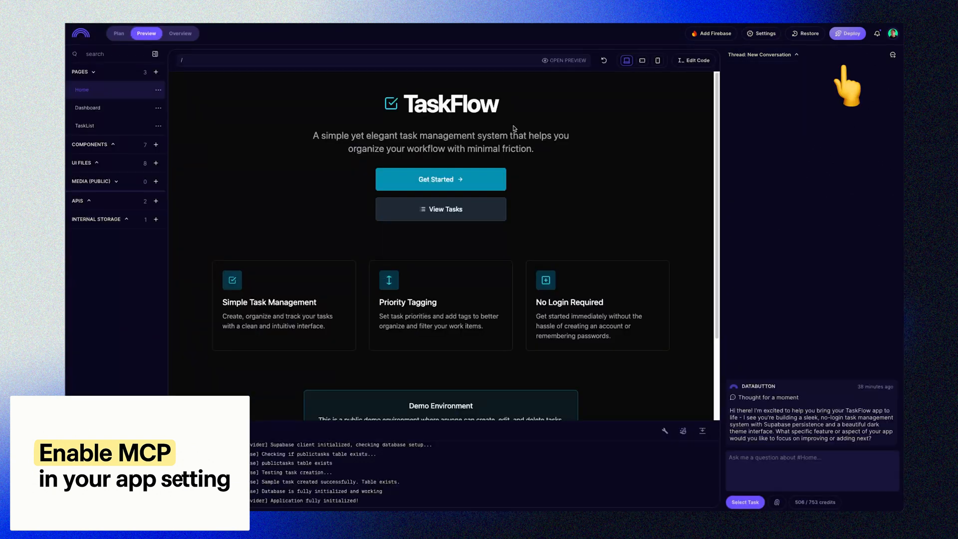
pyautogui.click(847, 33)
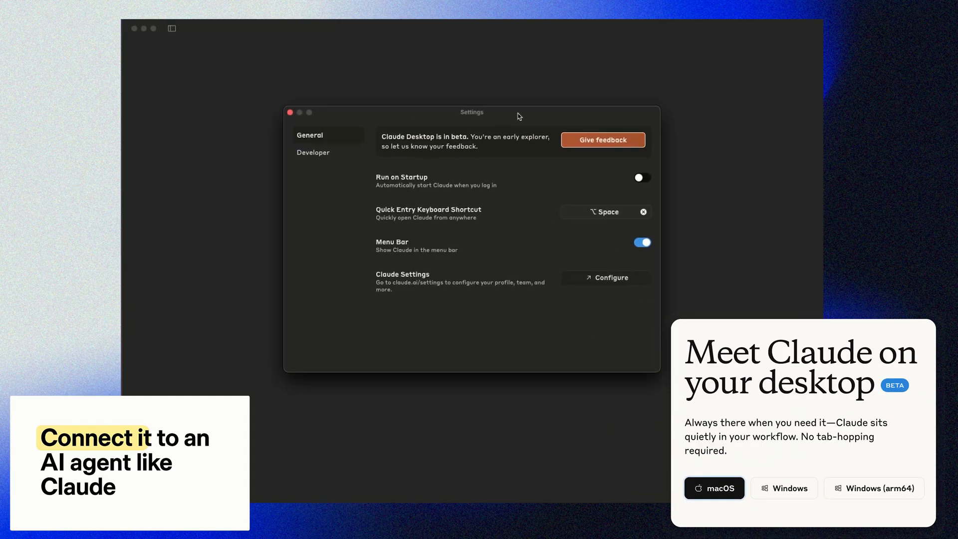
# Show the databutton-app MCP server under Developer and open claude_desktop_config.json.
pyautogui.click(313, 152)
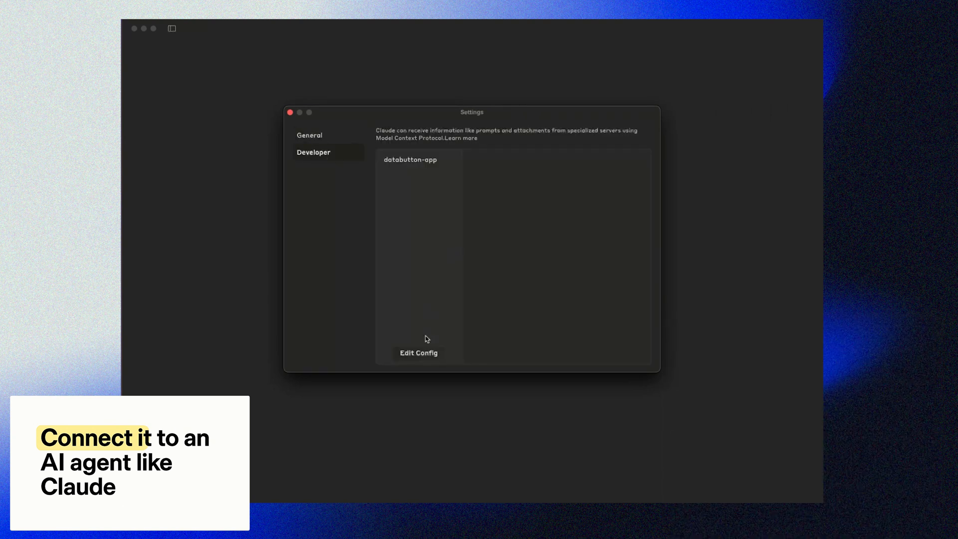
pyautogui.click(418, 352)
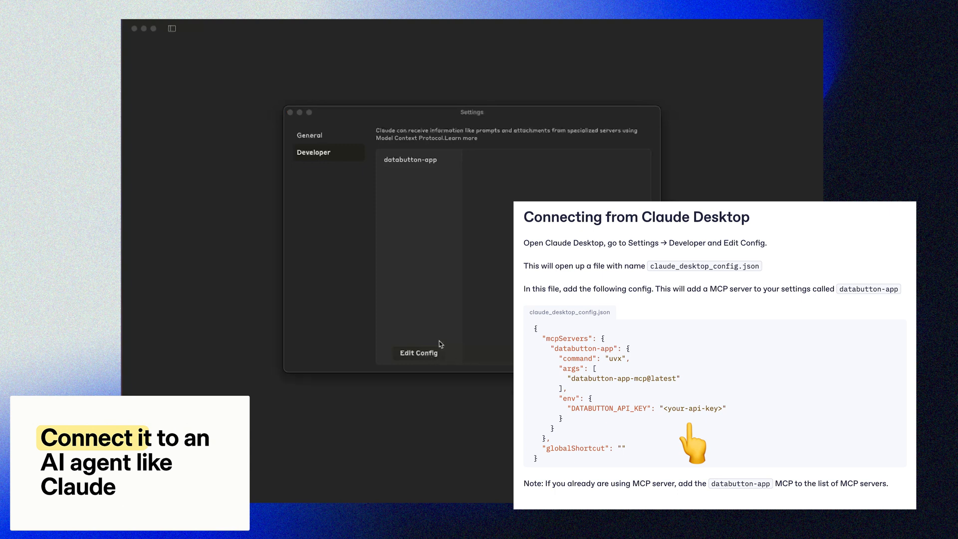
pyautogui.moveTo(429, 185)
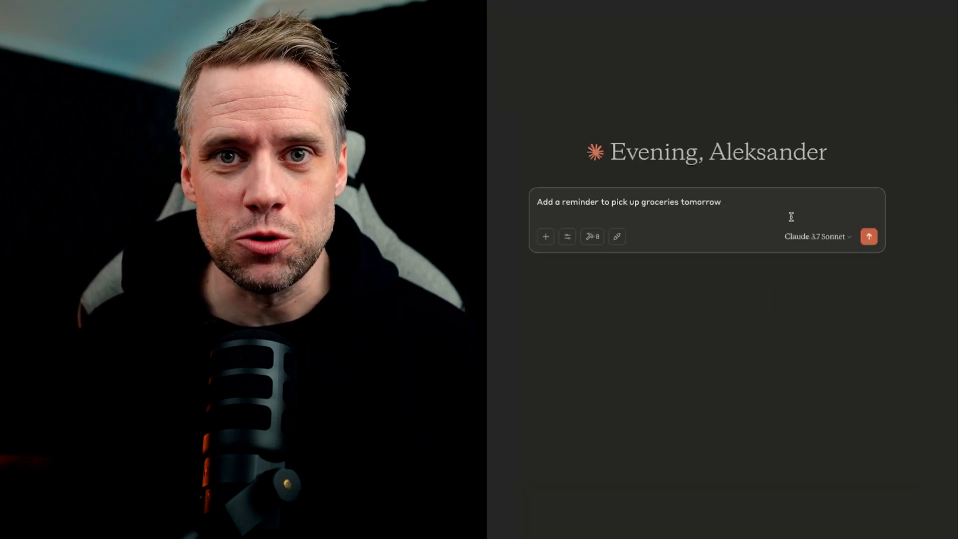
# Send Claude the request to remind you to pick up groceries tomorrow.
pyautogui.click(868, 236)
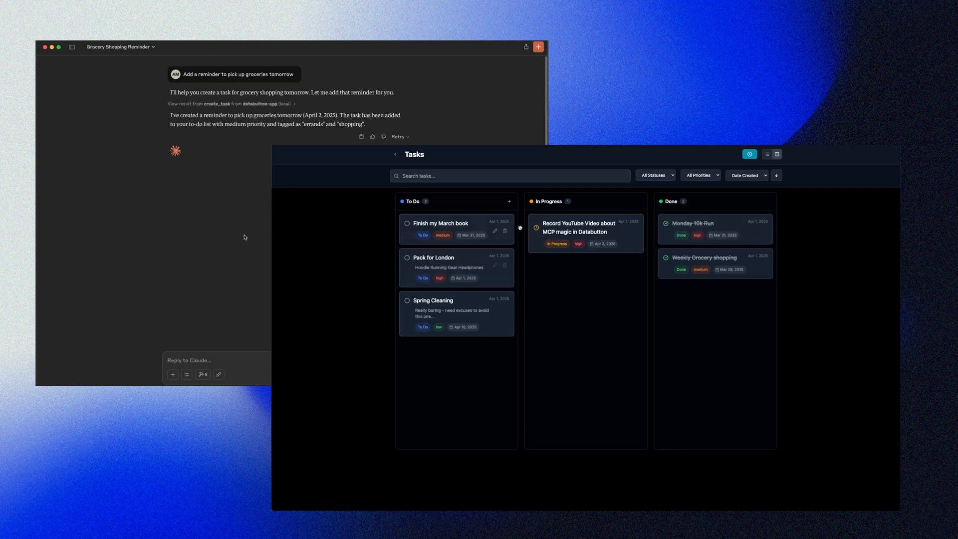
pyautogui.moveTo(395, 154)
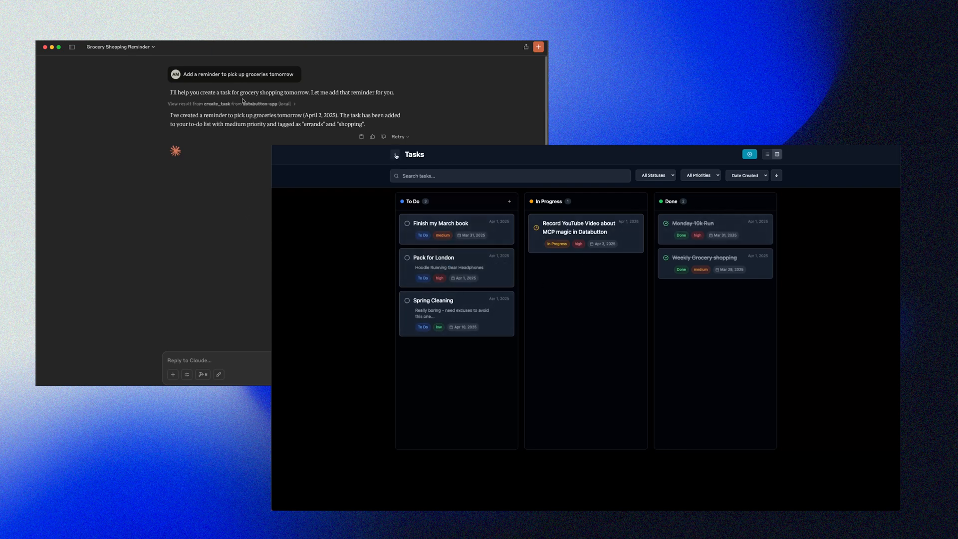